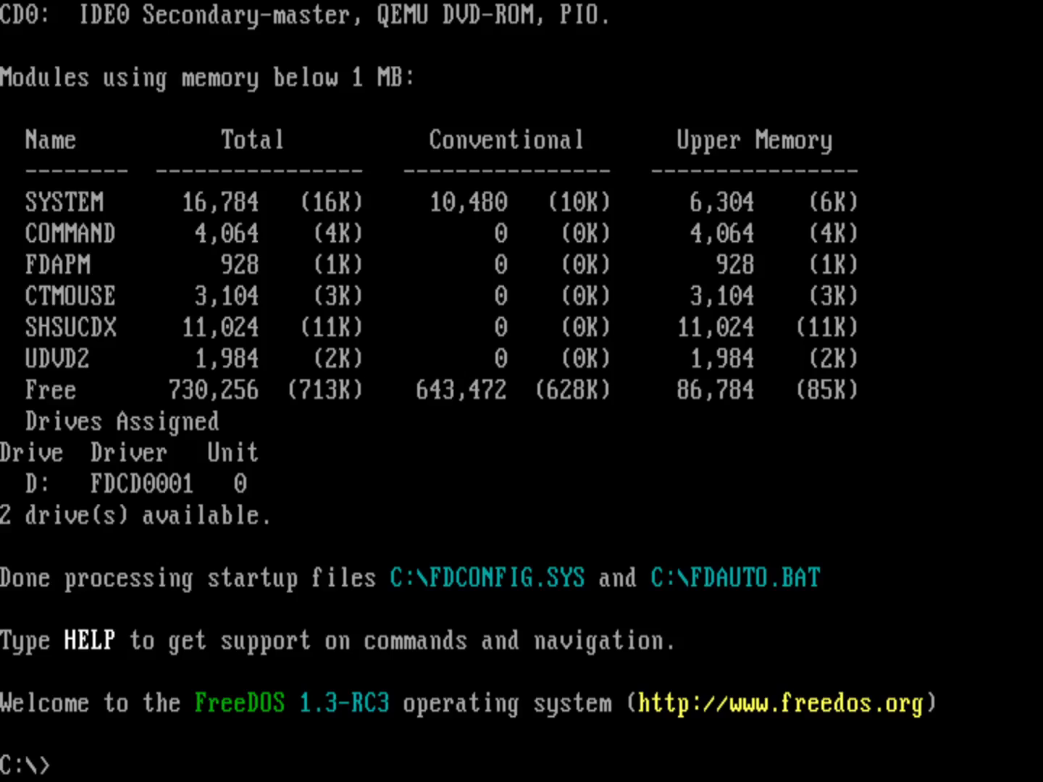
List drive C's root and the VC folder to confirm VC.COM is there, then start edit
{"action": "type", "text": "dir"}
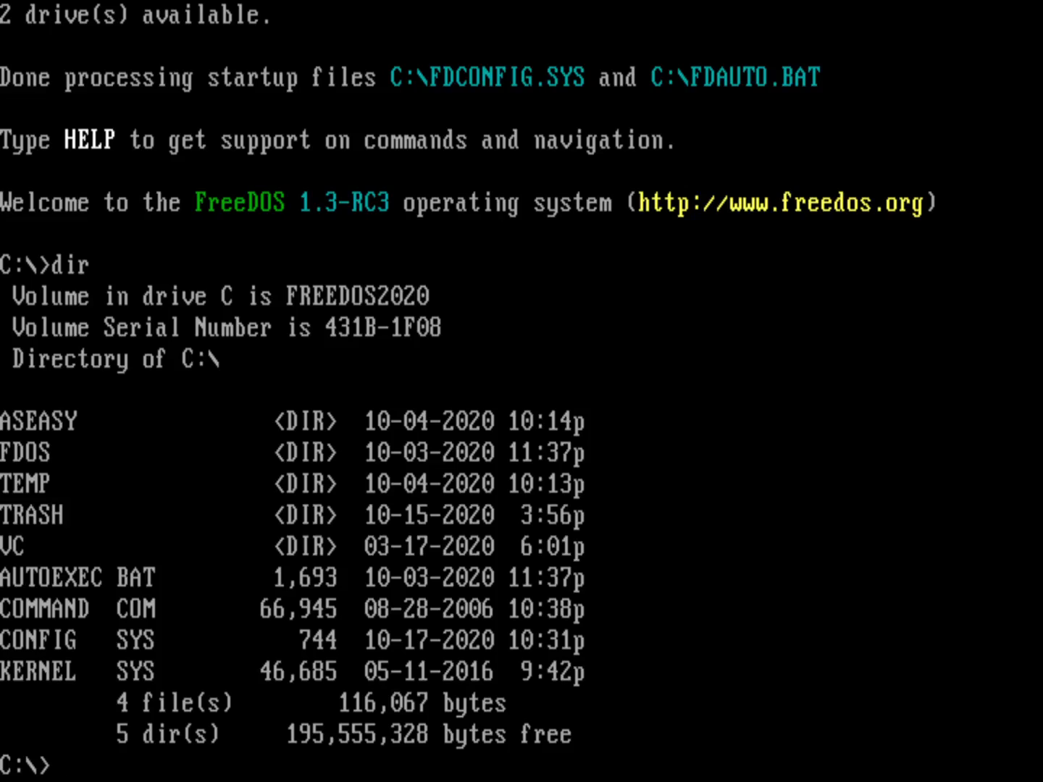
{"action": "type", "text": "dir vc"}
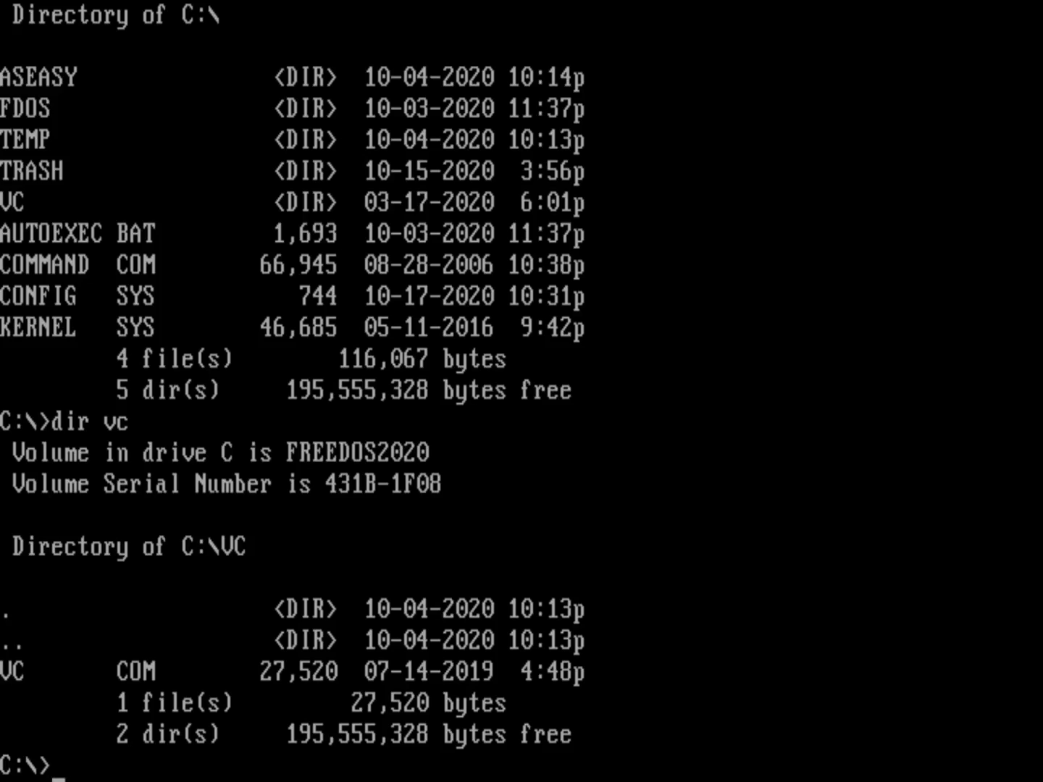
{"action": "type", "text": "edit"}
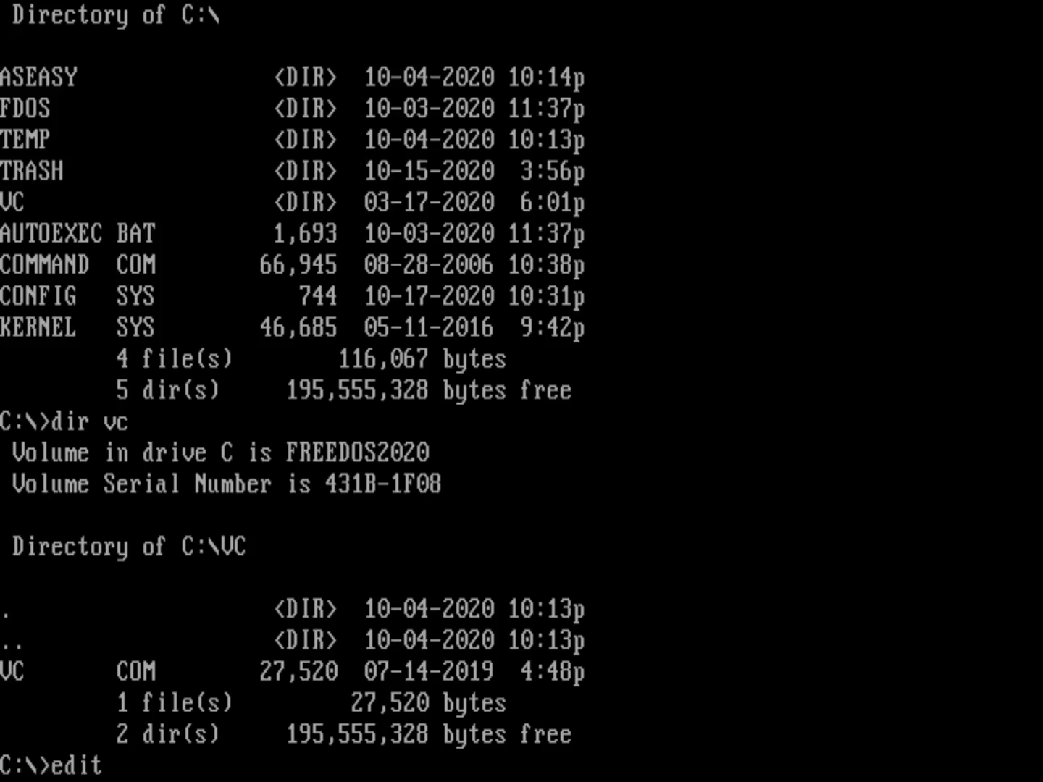
Edit AUTOEXEC.BAT to hold the single line C:\VC\VC.COM and save it on exit
{"action": "type", "text": "autoexec"}
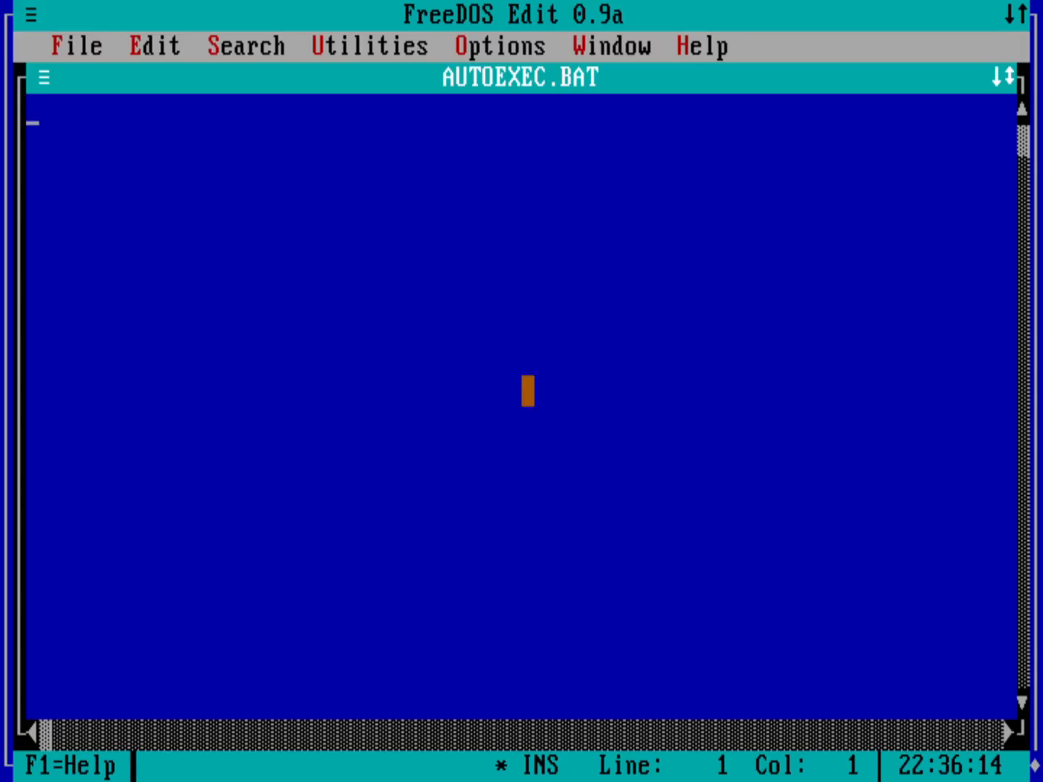
{"action": "type", "text": "C:\\UC\\"}
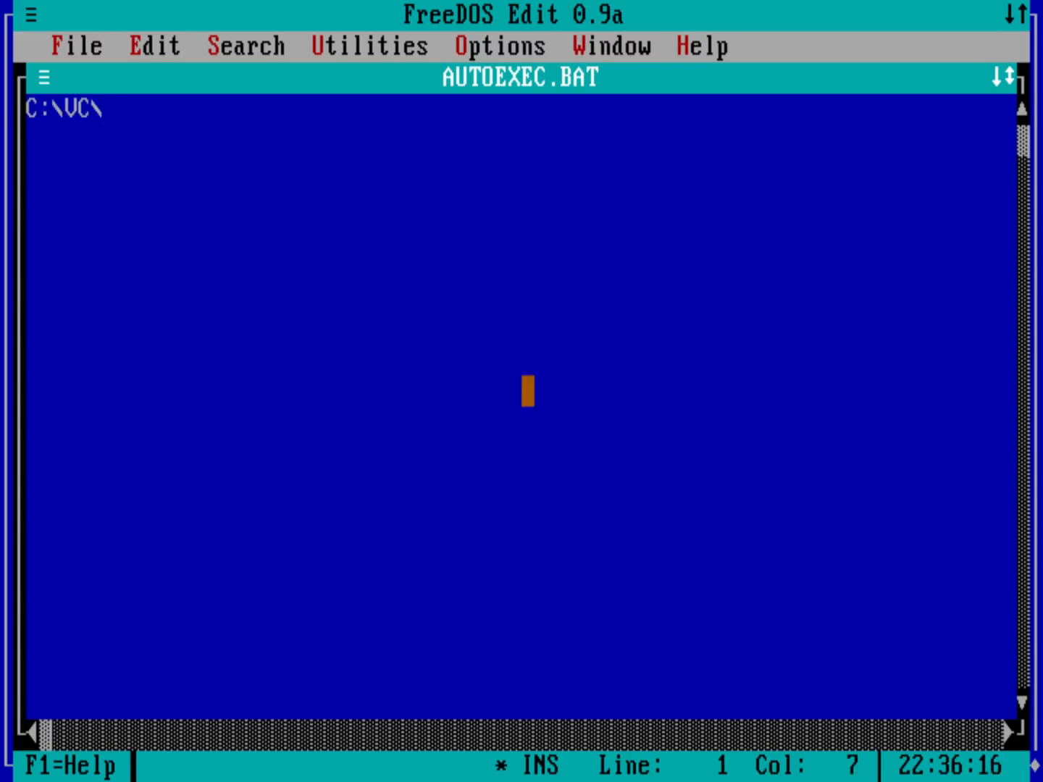
{"action": "type", "text": "VC.COM"}
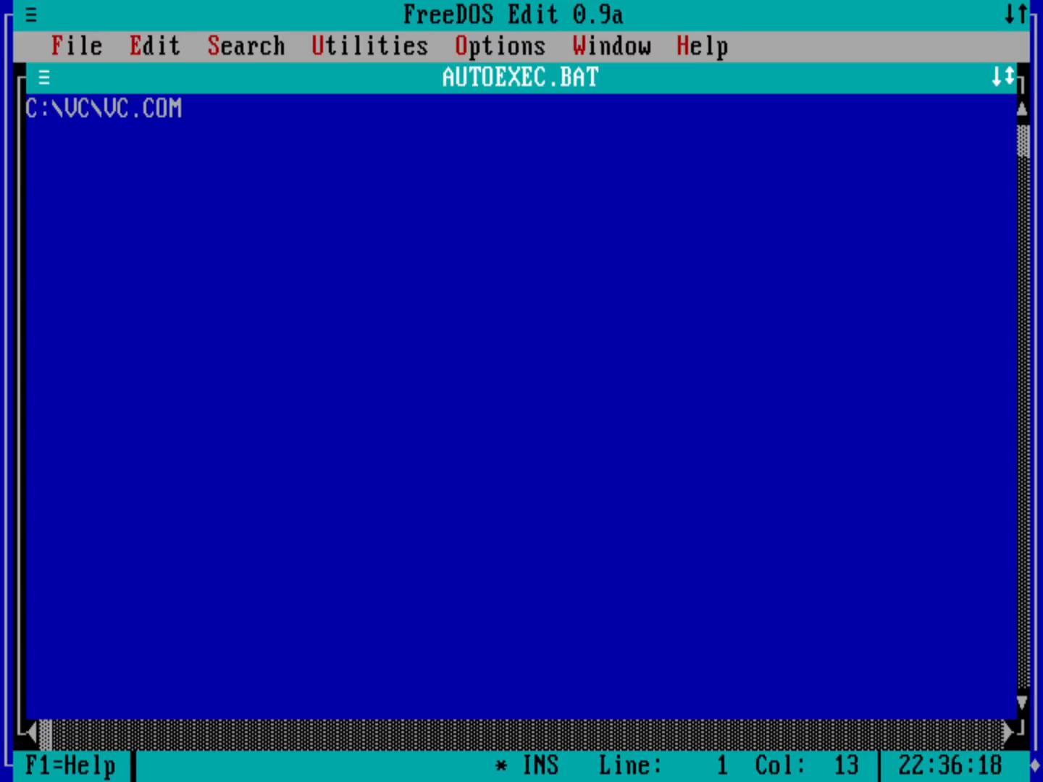
{"action": "key", "text": "Enter"}
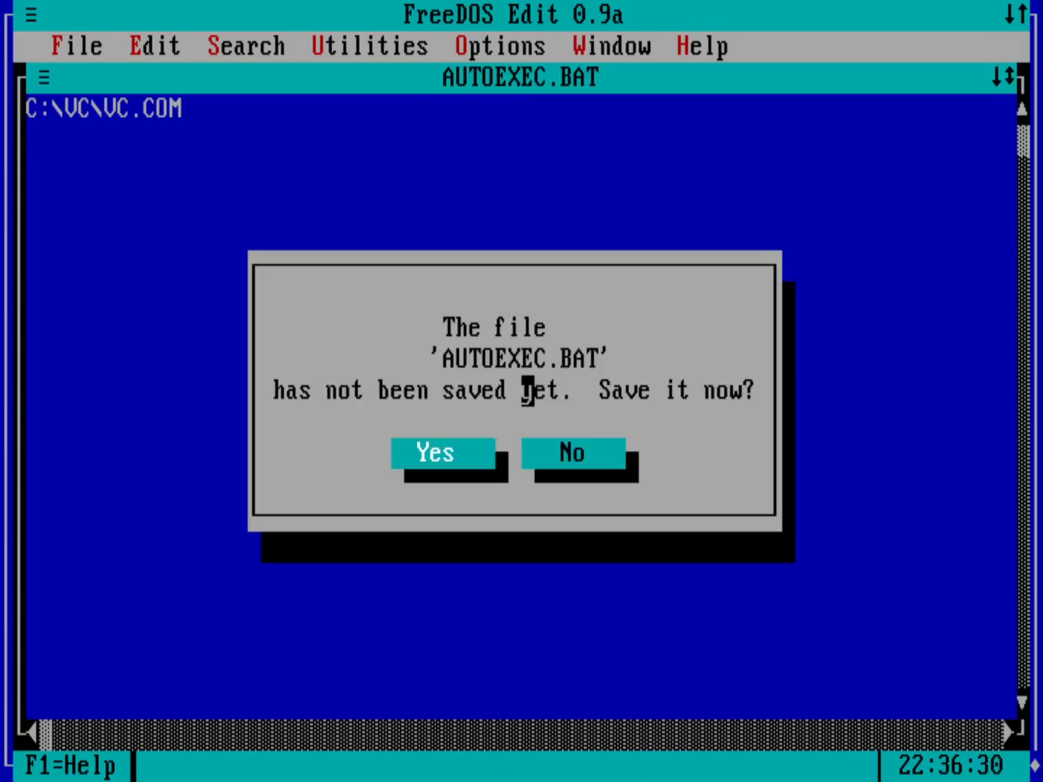
{"action": "left_click", "coordinate": [572, 452]}
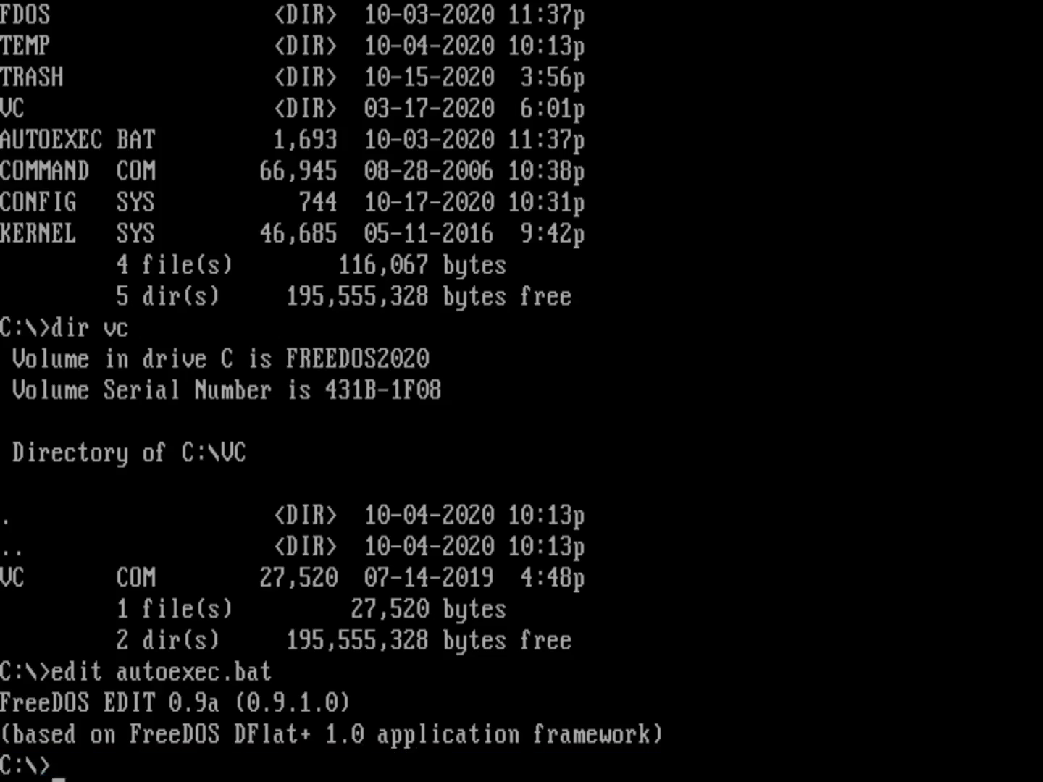
Warm-boot with fdapm /warmboot, choose a boot menu option, and see AUTOEXEC.BAT at 16 bytes
{"action": "type", "text": "fdapm /"}
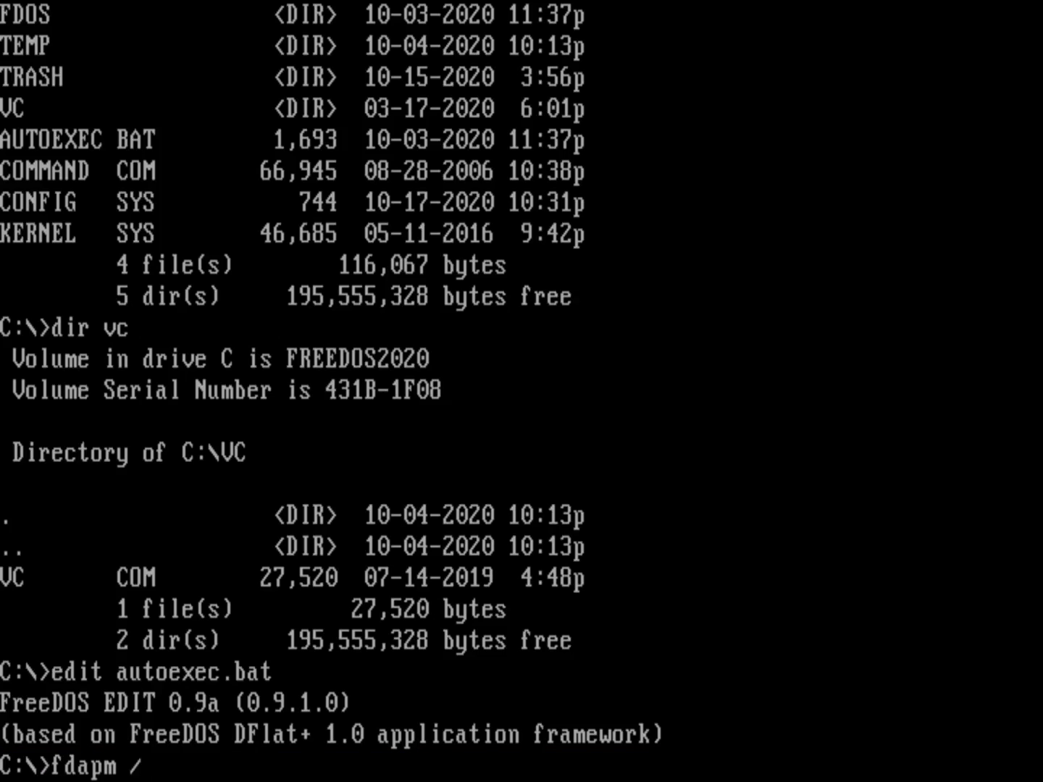
{"action": "type", "text": "warmboot"}
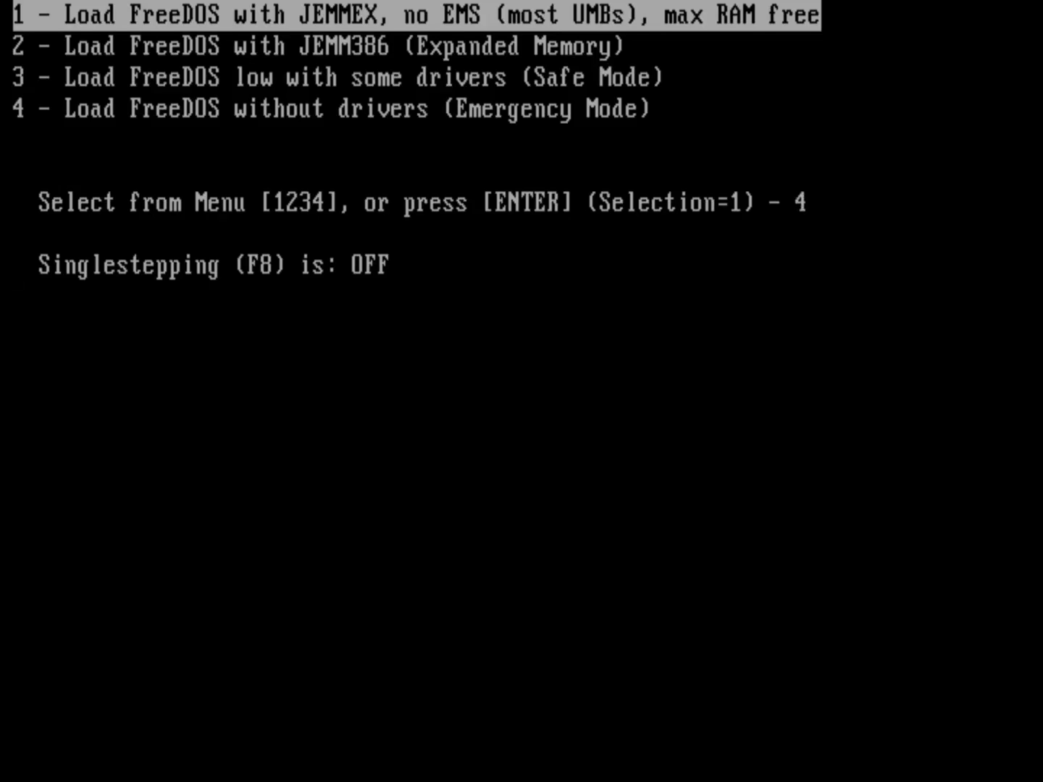
{"action": "type", "text": "2"}
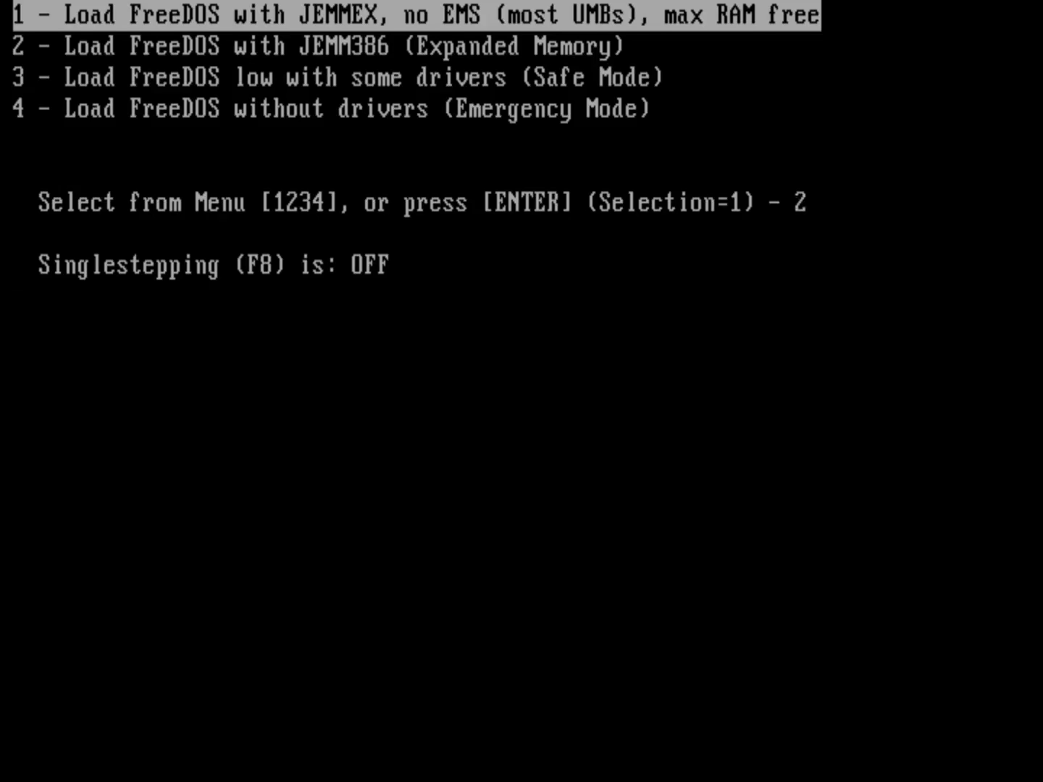
{"action": "type", "text": "0"}
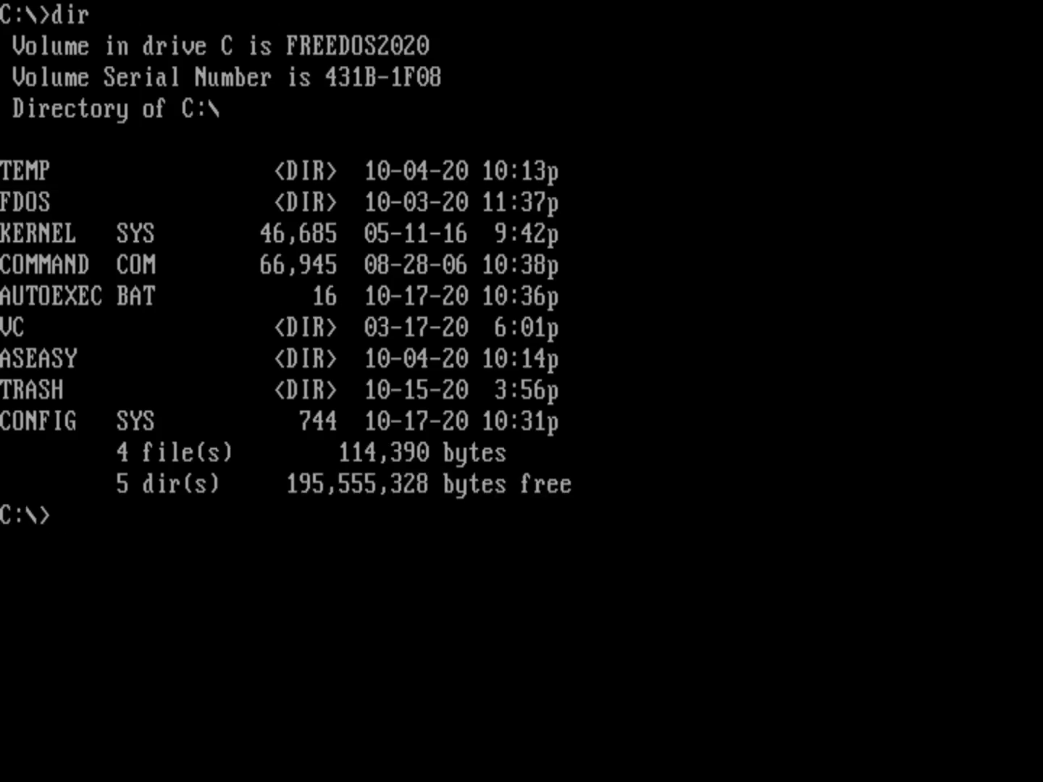
Show CONFIG.SYS with type config.sys, then start \fdos\bin\edit after plain edit fails
{"action": "type", "text": "type"}
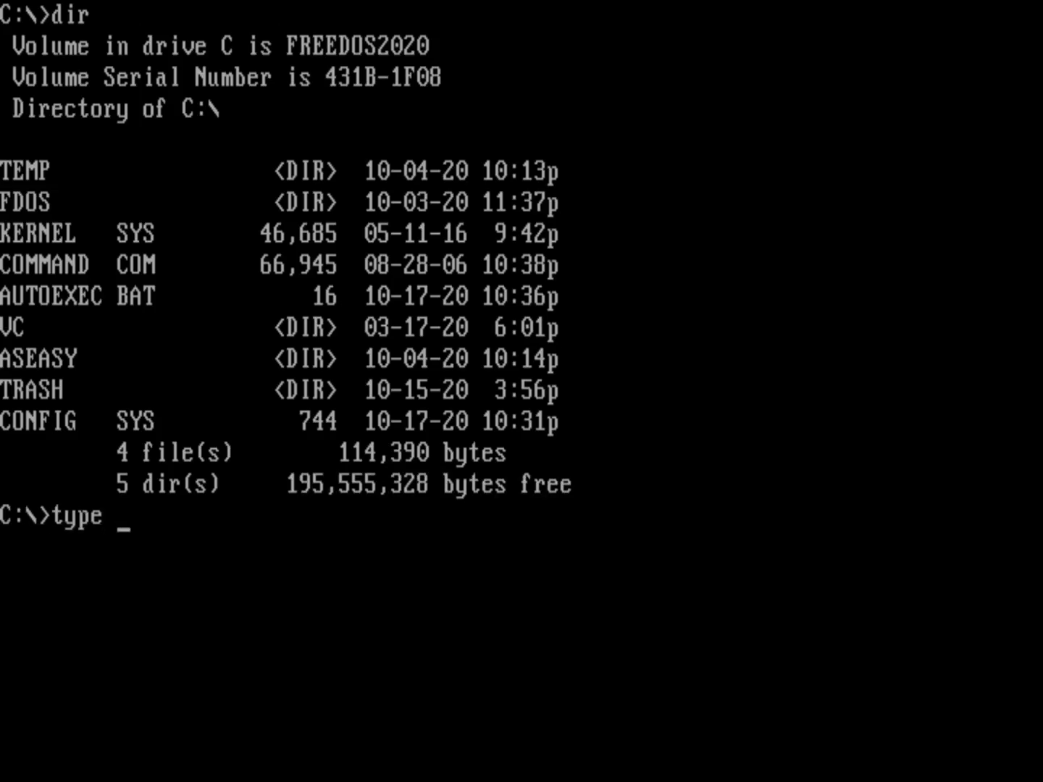
{"action": "type", "text": "config.sys"}
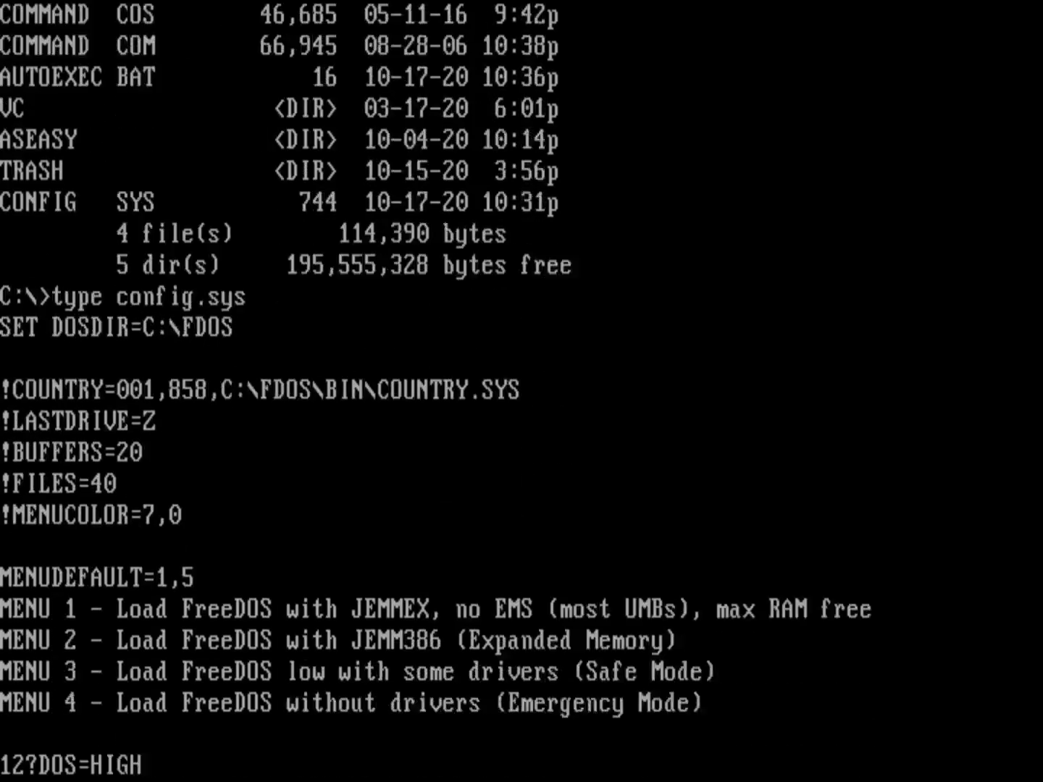
{"action": "scroll", "scroll_direction": "down", "scroll_amount": 3}
{"action": "type", "text": "edit"}
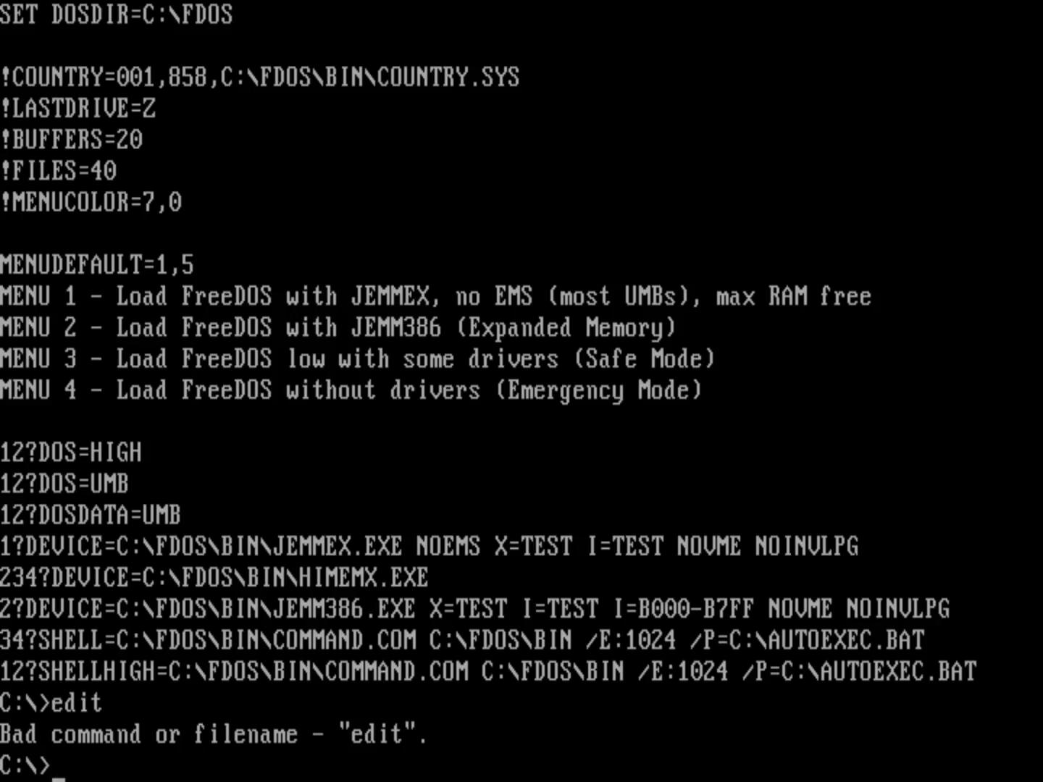
{"action": "type", "text": "\\fdos\\bin\\edit"}
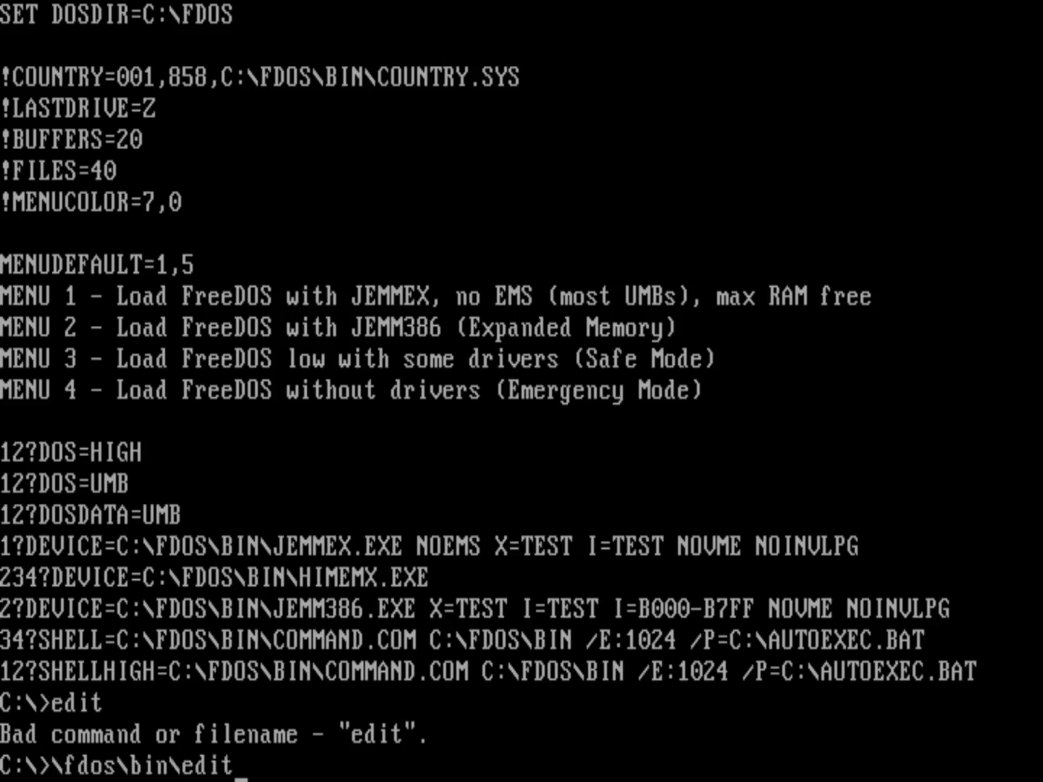
Edit CONFIG.SYS to contain only SHELL=C:\VC\VC.COM and save it on exit
{"action": "type", "text": "config.sys"}
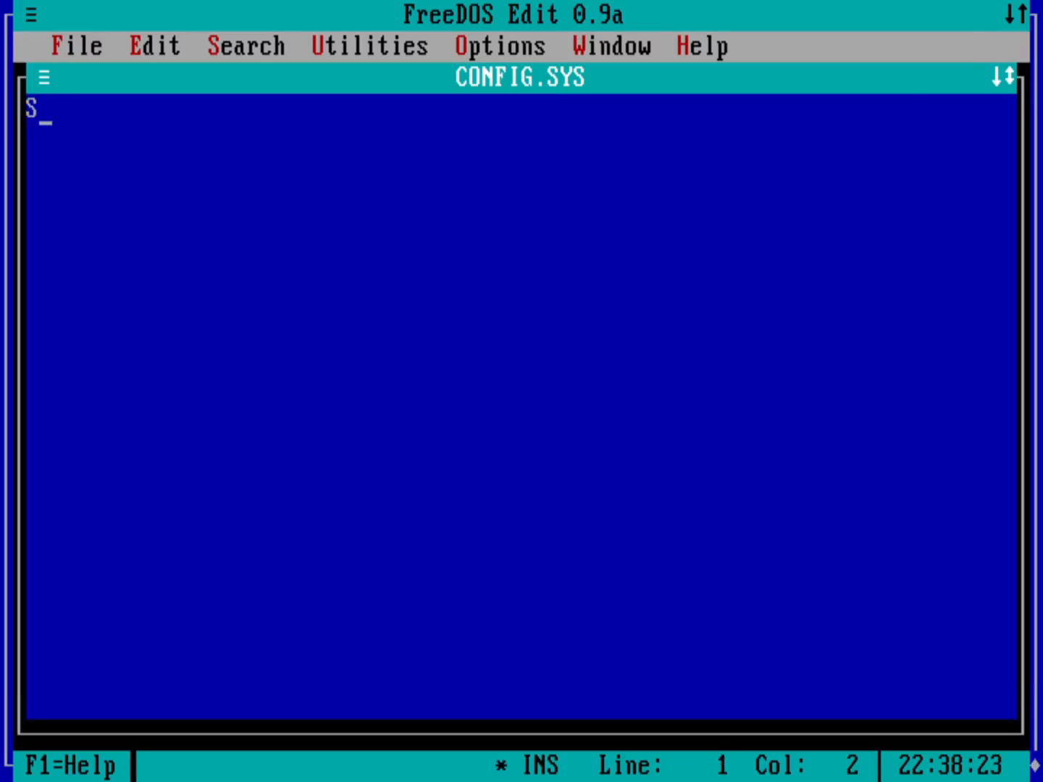
{"action": "type", "text": "HELL=C"}
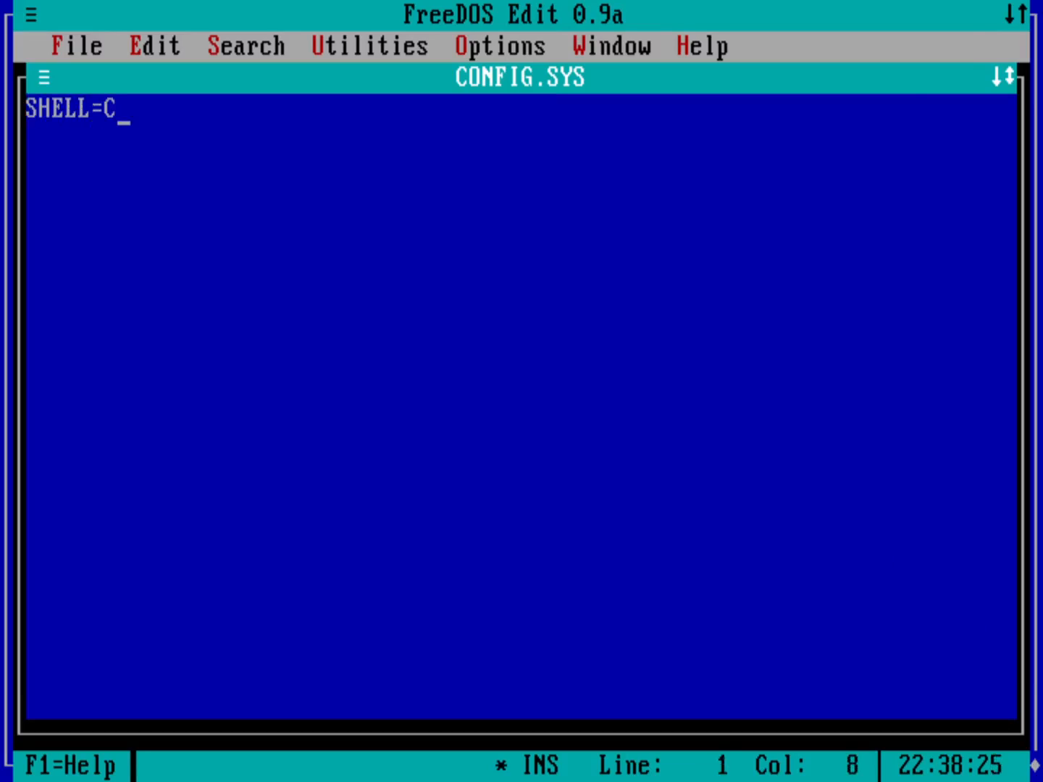
{"action": "type", "text": ":\\U"}
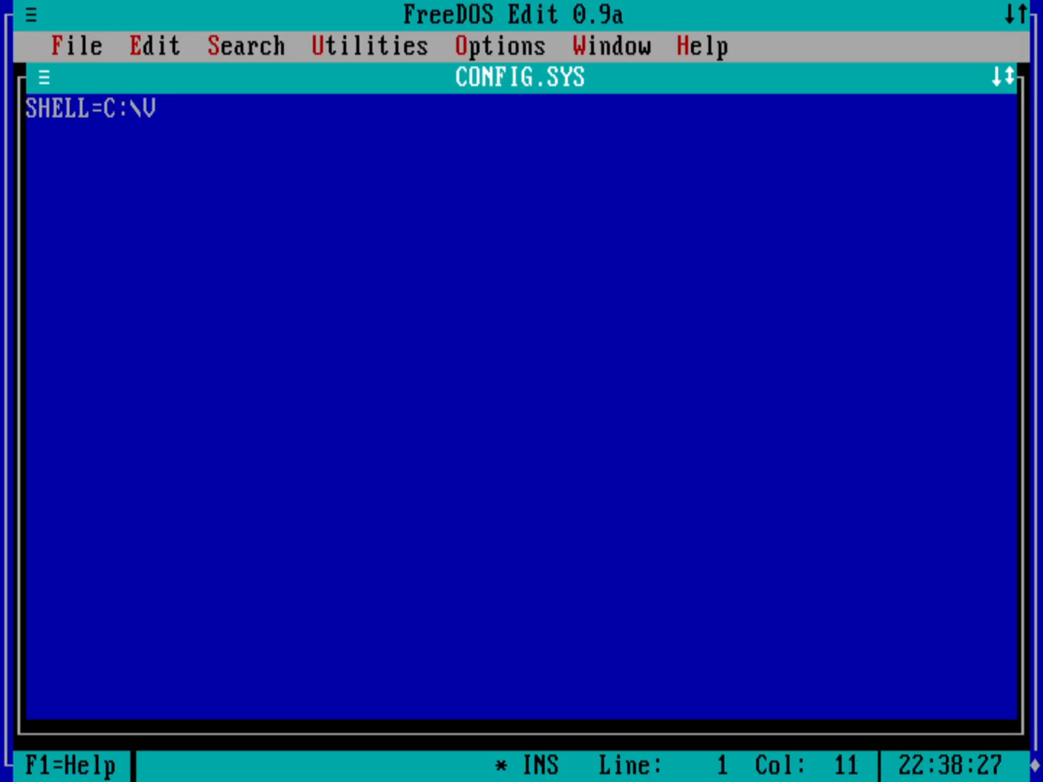
{"action": "type", "text": "C\\VC.COM"}
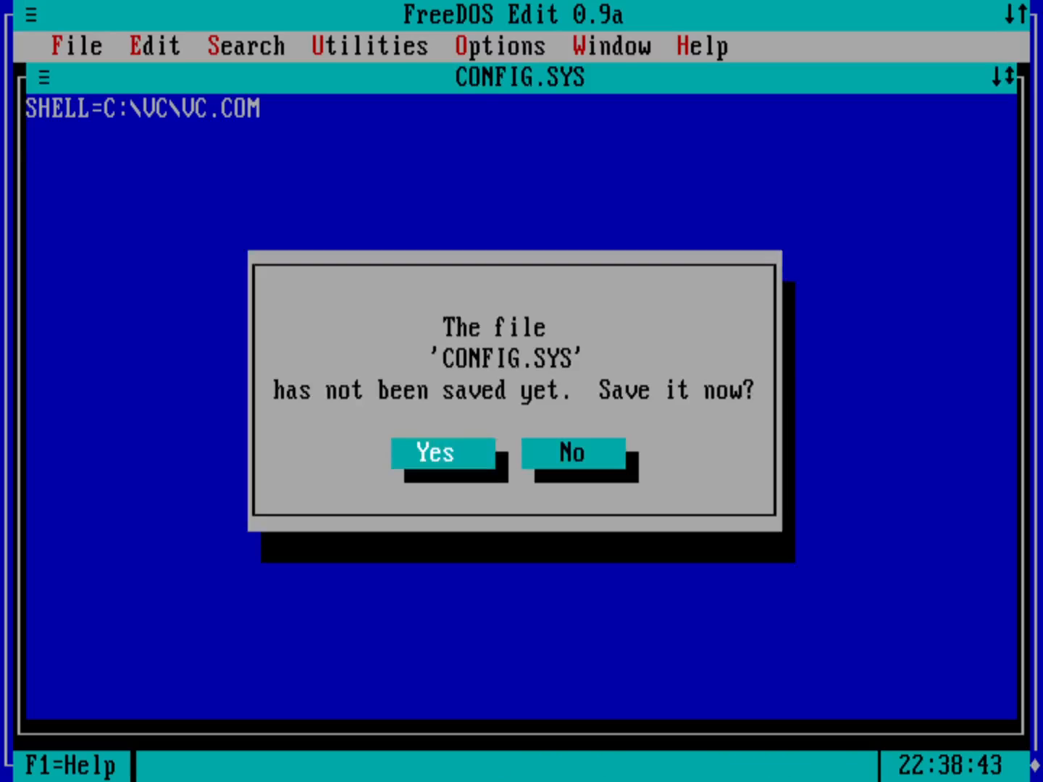
{"action": "left_click", "coordinate": [572, 452]}
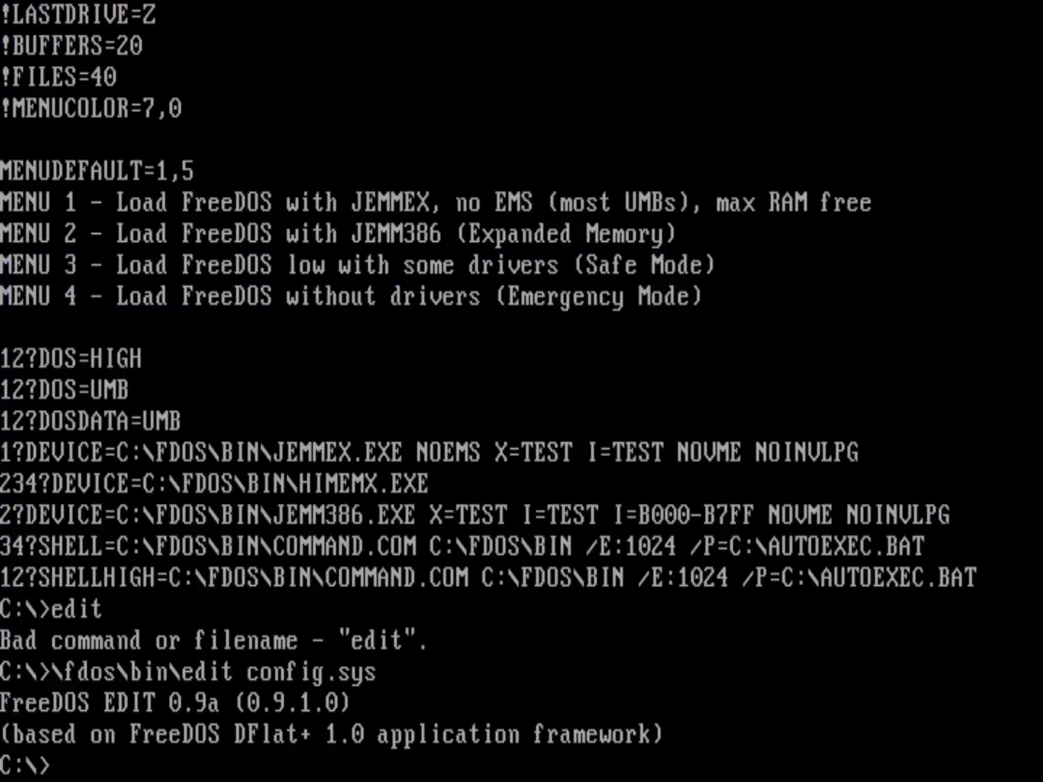
Delete AUTOEXEC.BAT and relist drive C, leaving CONFIG.SYS at 22 bytes; plain fdapm is rejected
{"action": "type", "text": "dir"}
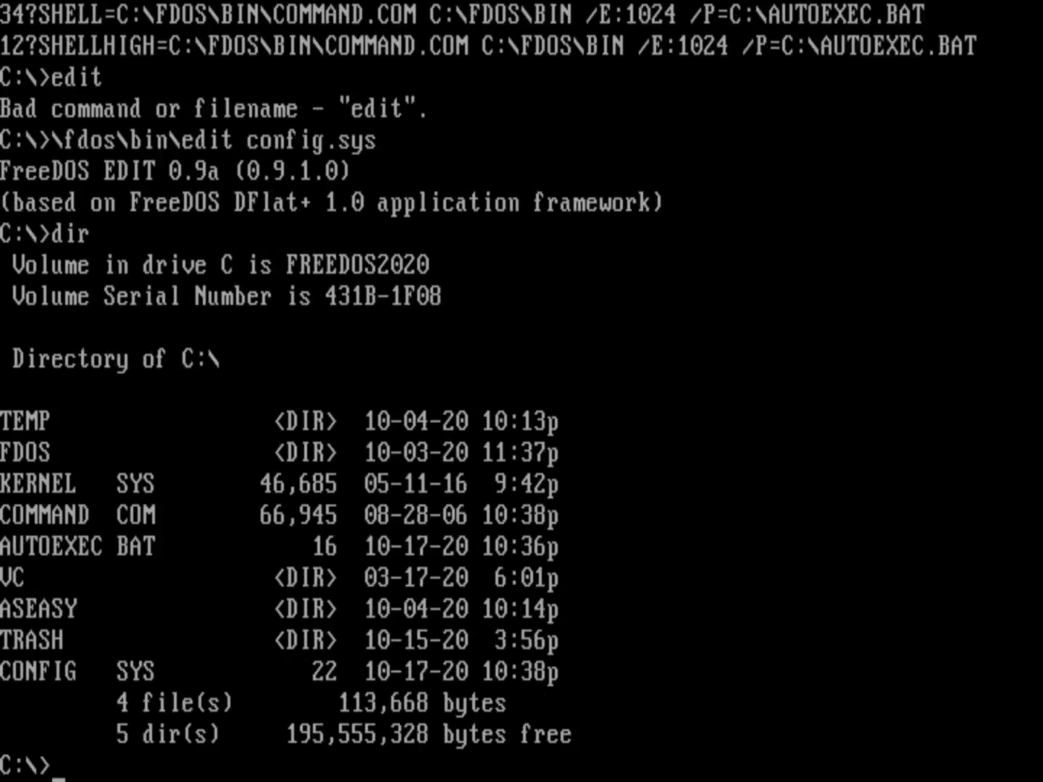
{"action": "type", "text": "del"}
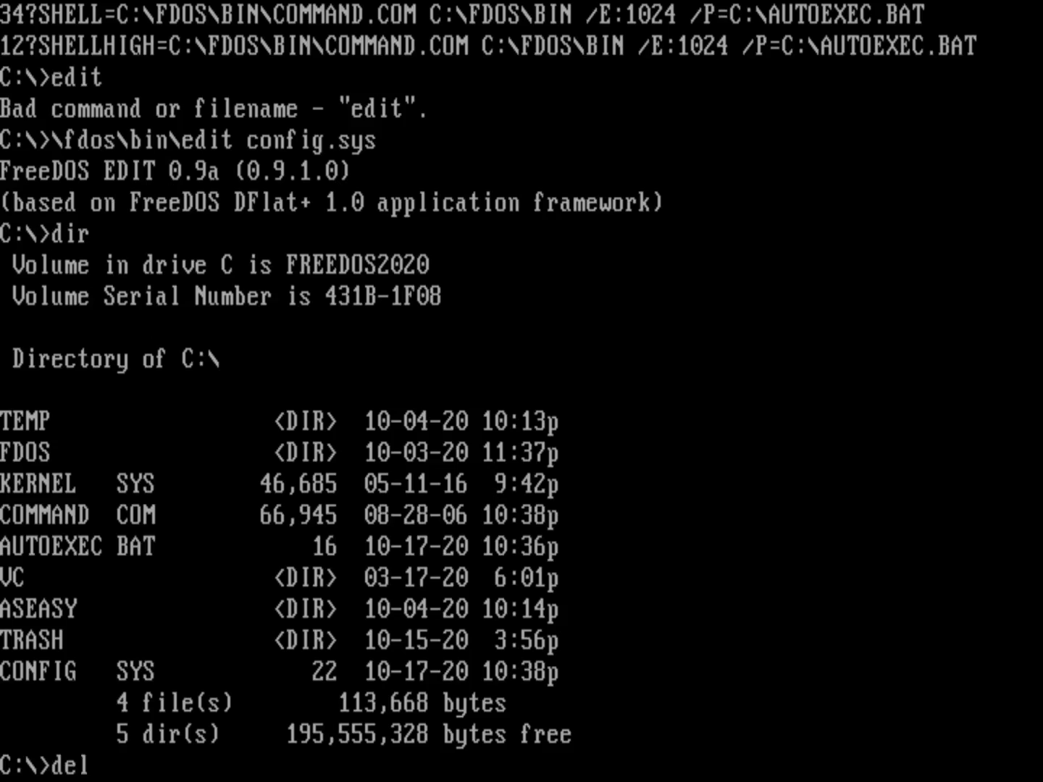
{"action": "type", "text": "autoexec.bat"}
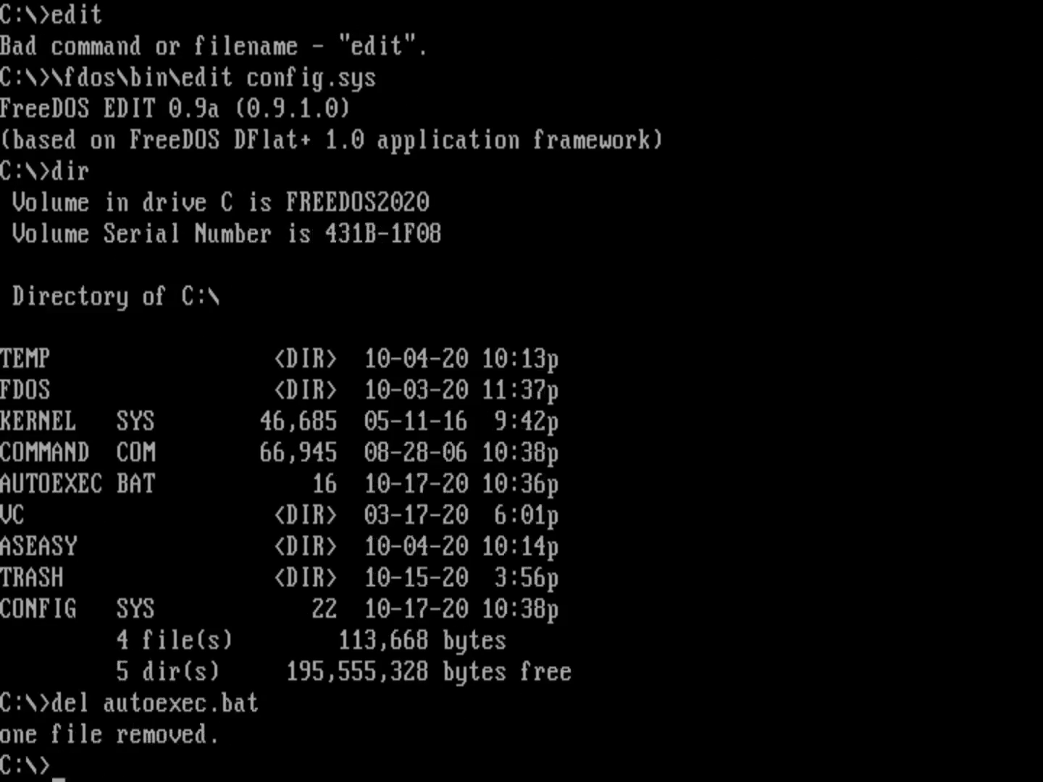
{"action": "type", "text": "dir"}
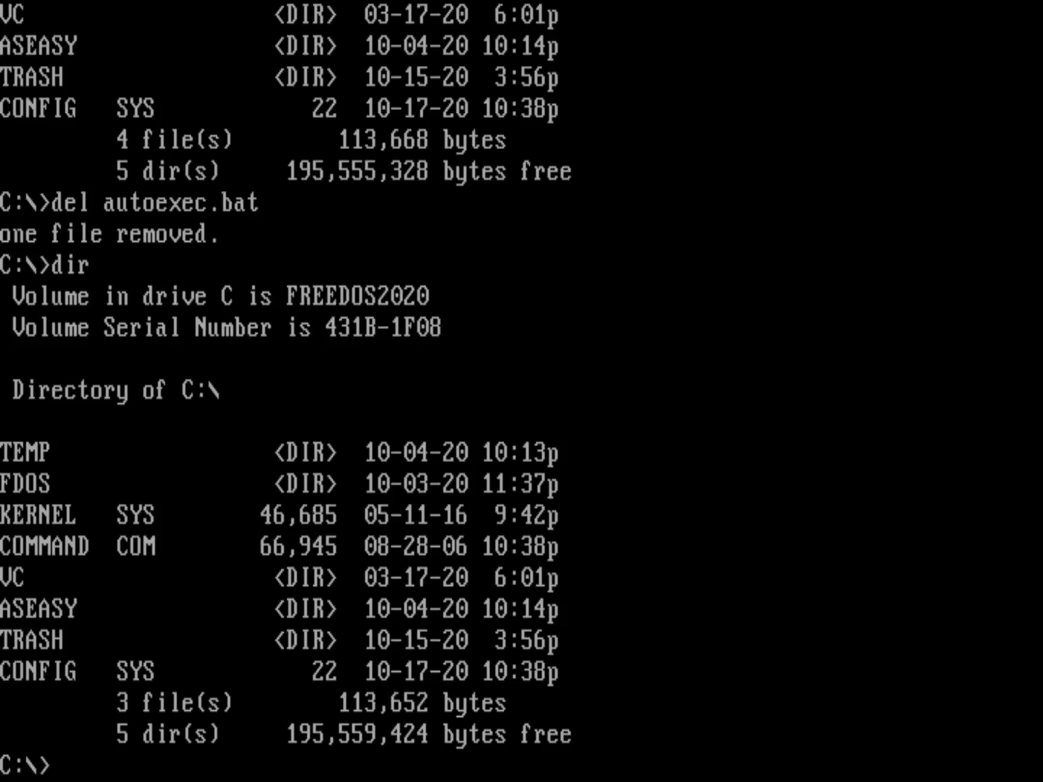
{"action": "type", "text": "fdapm"}
{"action": "type", "text": "\\fdos"}
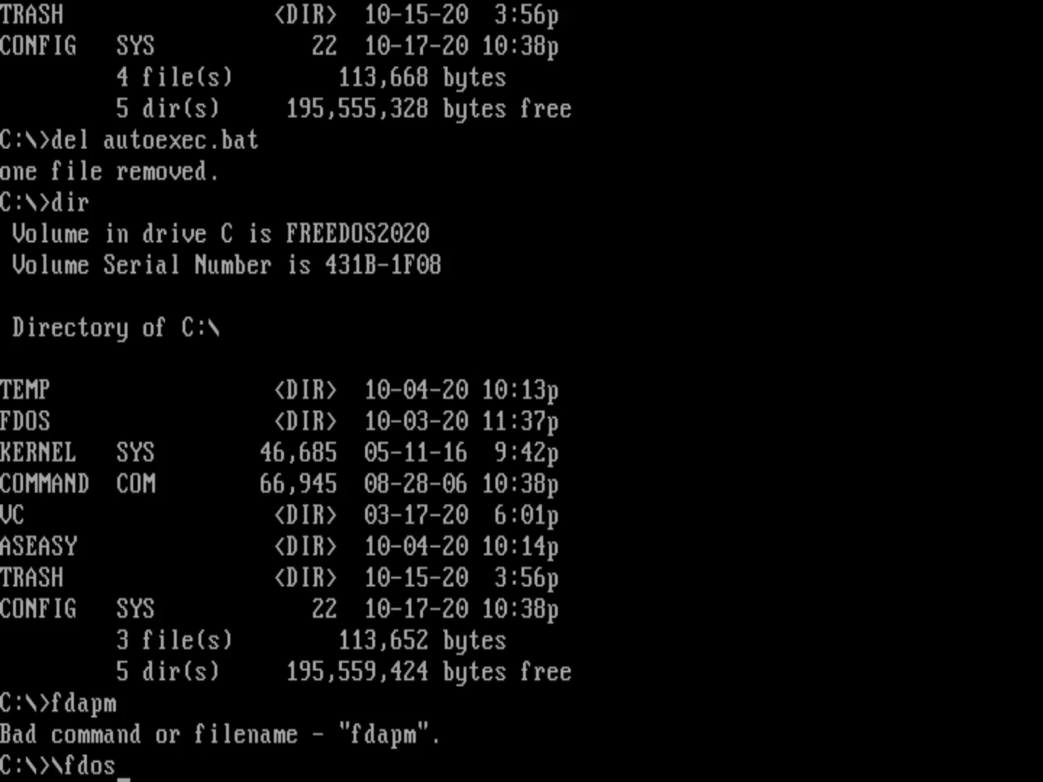
Reboot via \fdos\bin\fdapm warmboot and answer the missing-interpreter prompt with C:\COMMAND.COM
{"action": "type", "text": "\\bin\\fdap"}
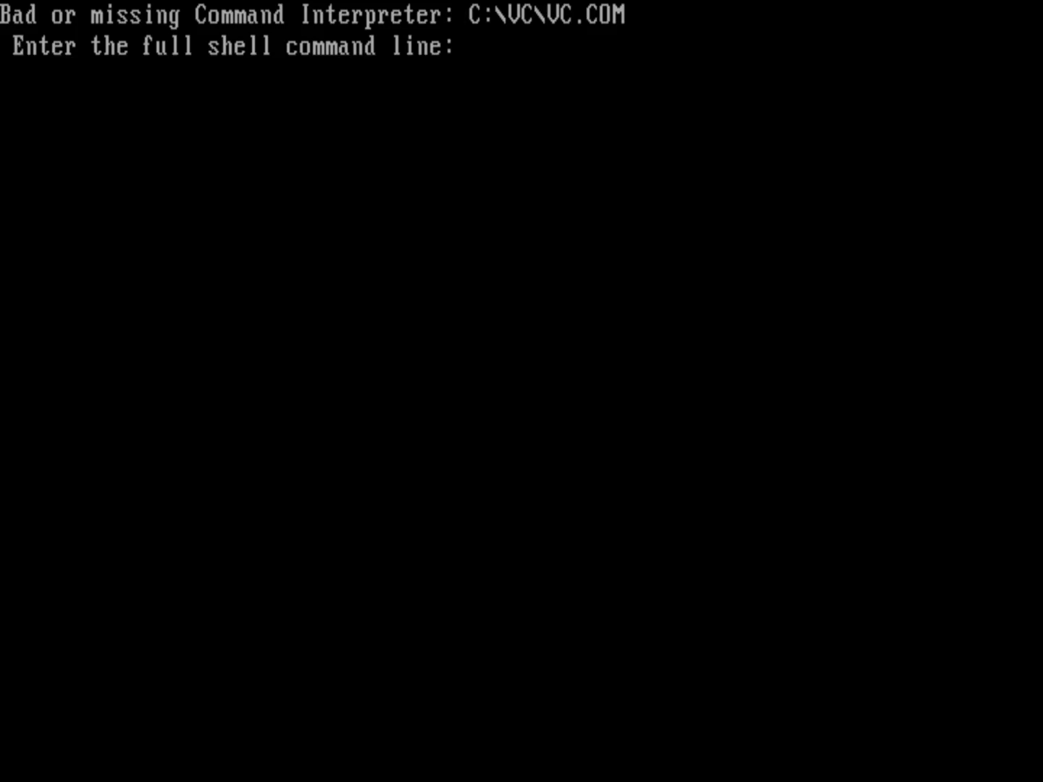
{"action": "type", "text": "C:\\"}
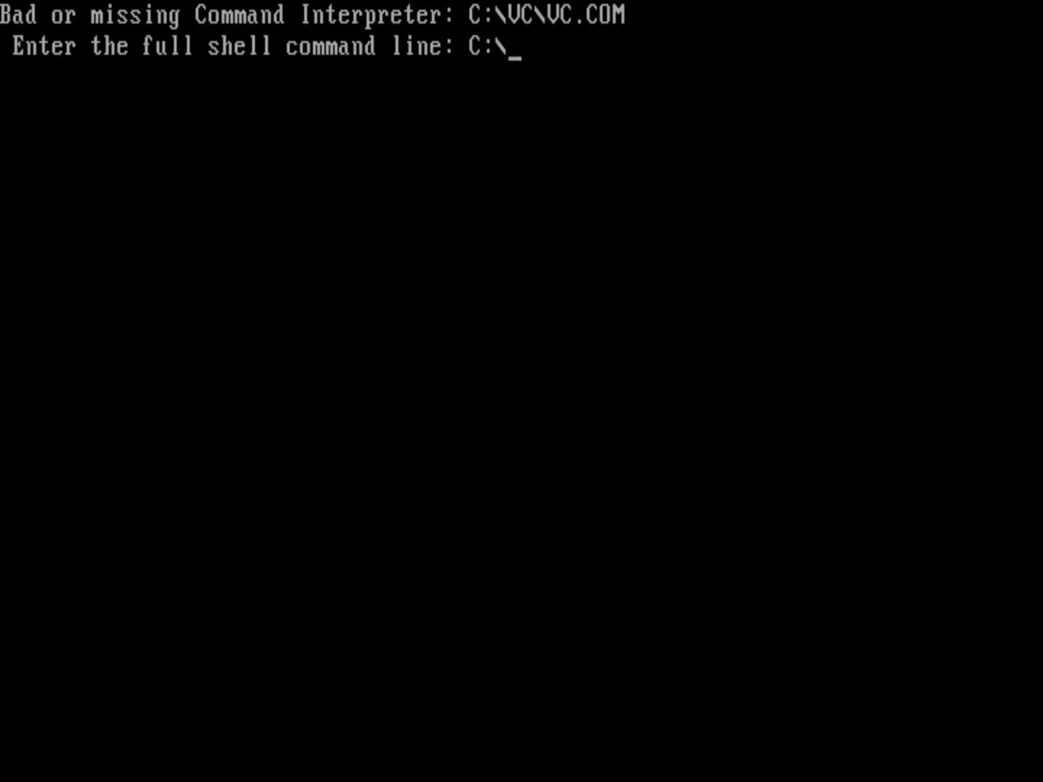
{"action": "type", "text": "CO"}
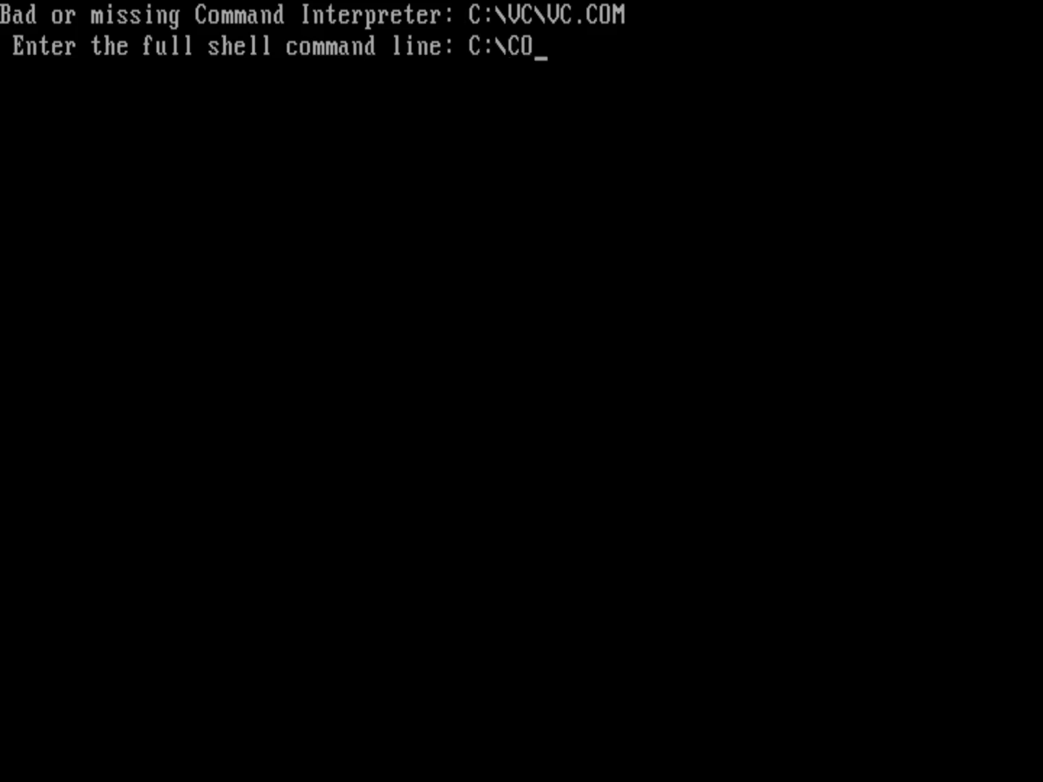
{"action": "type", "text": "MMAND.COM"}
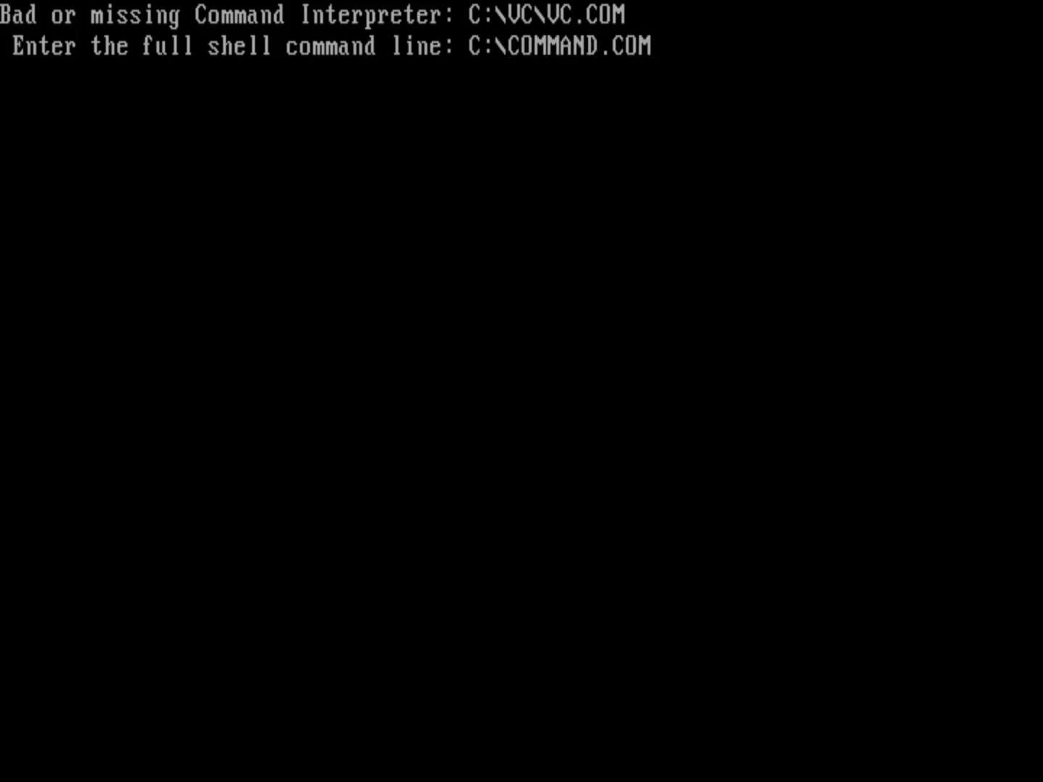